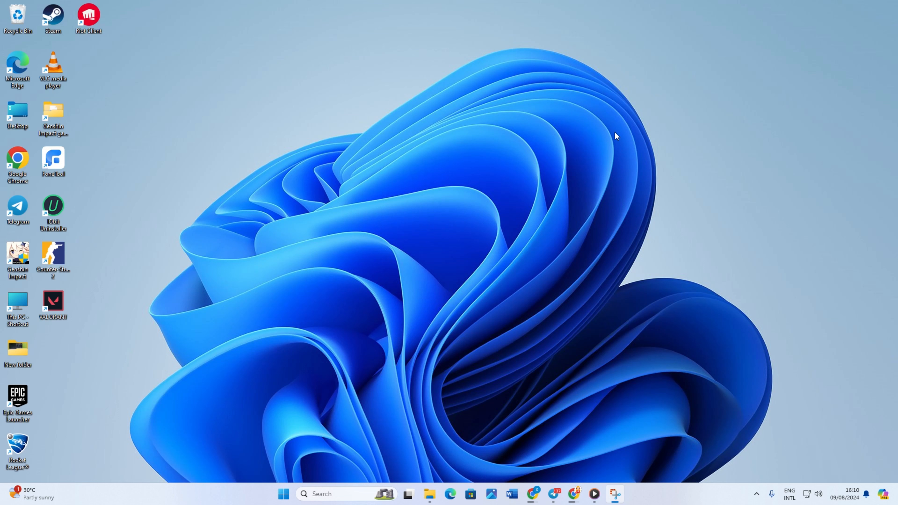
{"action": "mouse_move", "coordinate": [269, 501]}
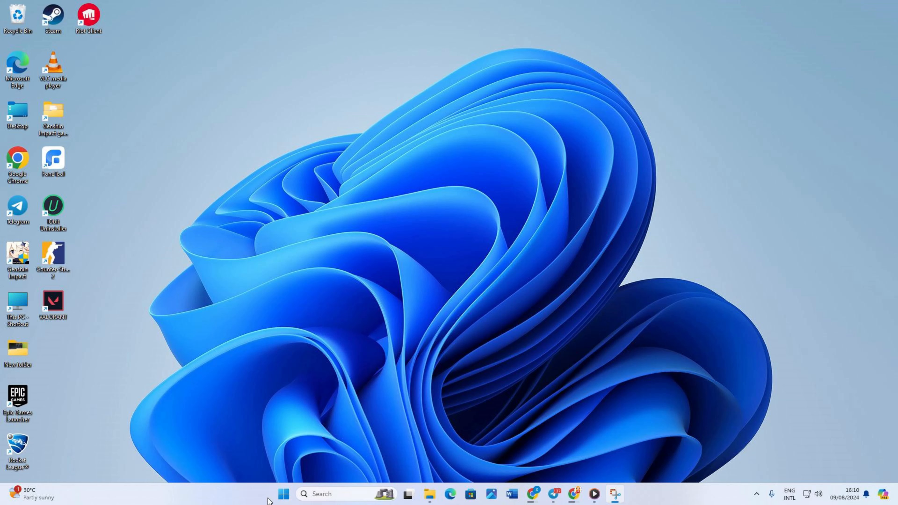
Run 'taskkill /im chrome.exe /f' in an administrator Command Prompt and close the console
{"action": "left_click", "coordinate": [26, 493]}
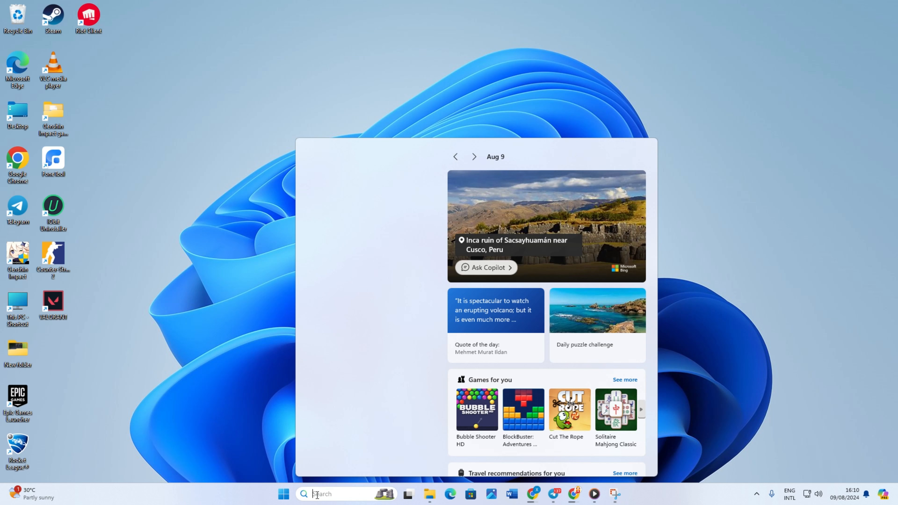
{"action": "type", "text": "cmd"}
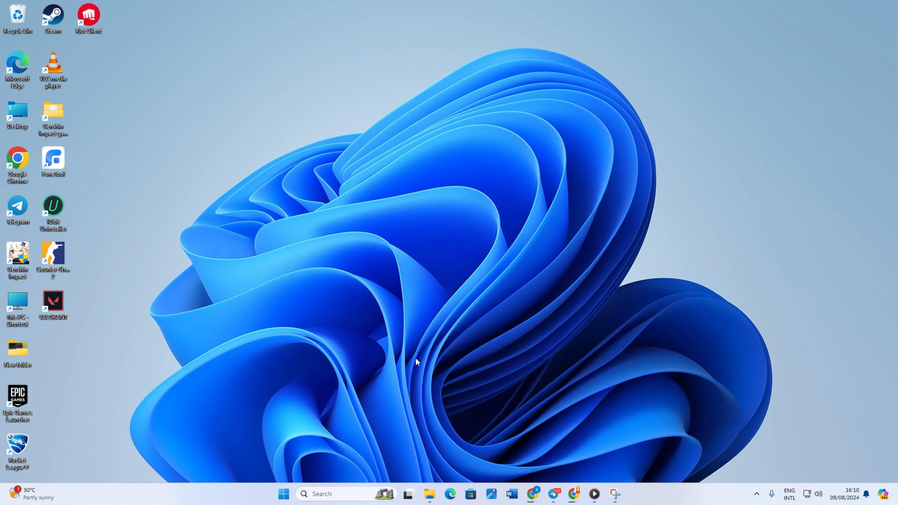
{"action": "left_click", "coordinate": [623, 494]}
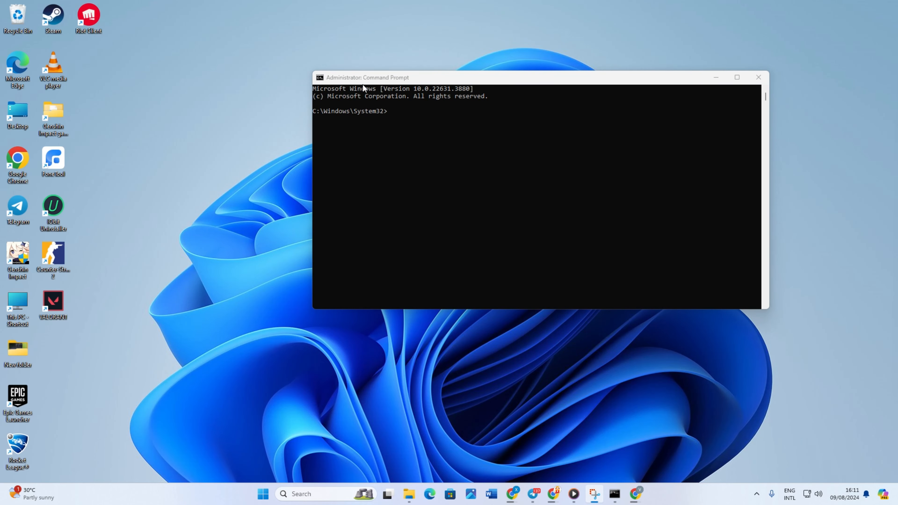
{"action": "type", "text": "taskkill /im chrome.exe /f"}
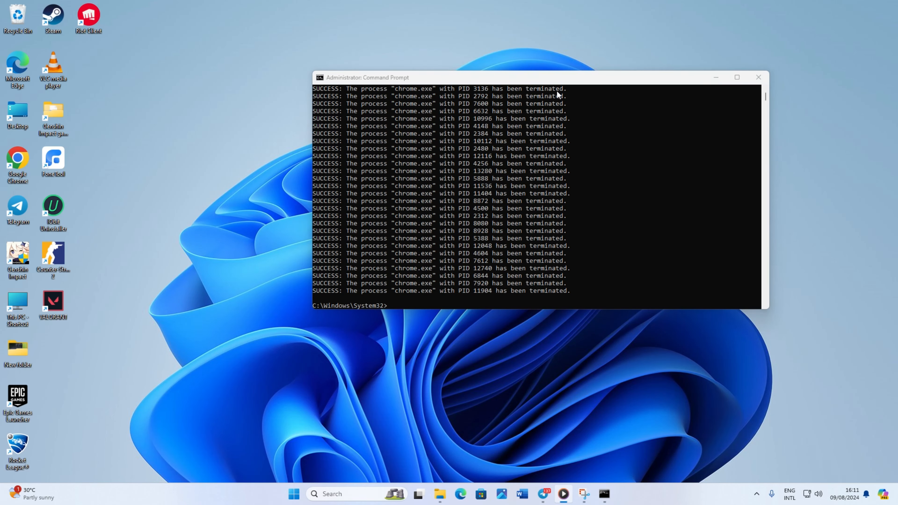
{"action": "left_click", "coordinate": [758, 77]}
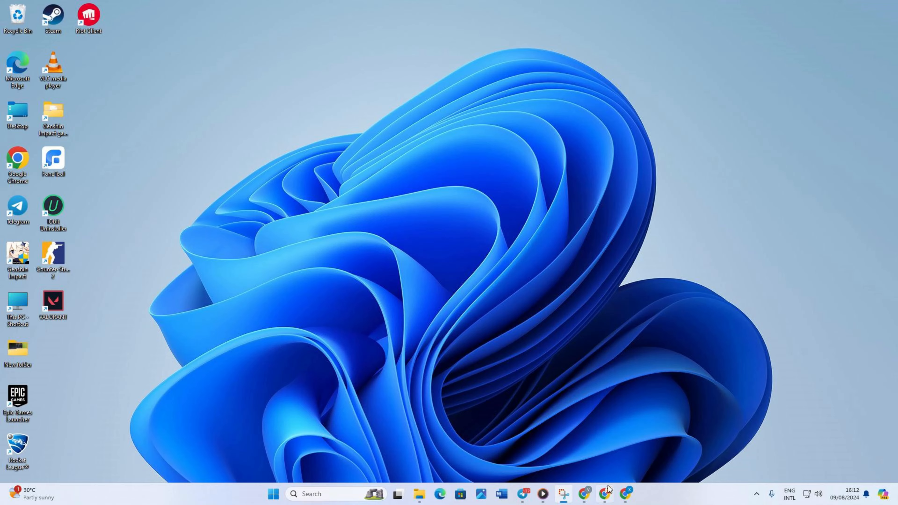
Set Chrome's Safe Browsing to No protection under Privacy and security, confirming Turn off
{"action": "left_click", "coordinate": [605, 494]}
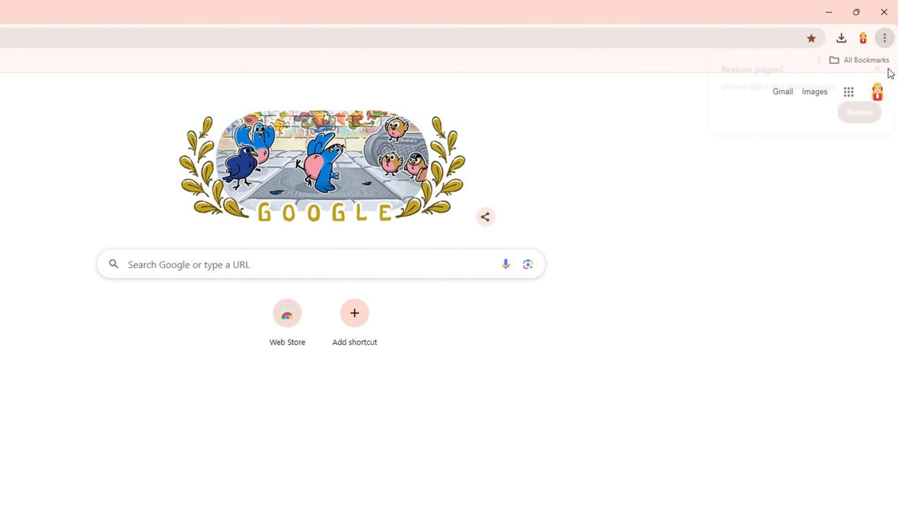
{"action": "left_click", "coordinate": [883, 38]}
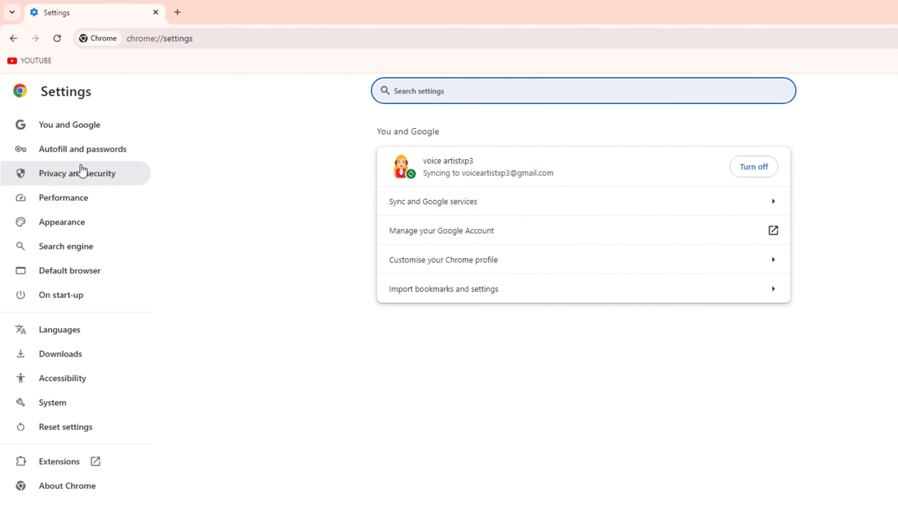
{"action": "left_click", "coordinate": [77, 173]}
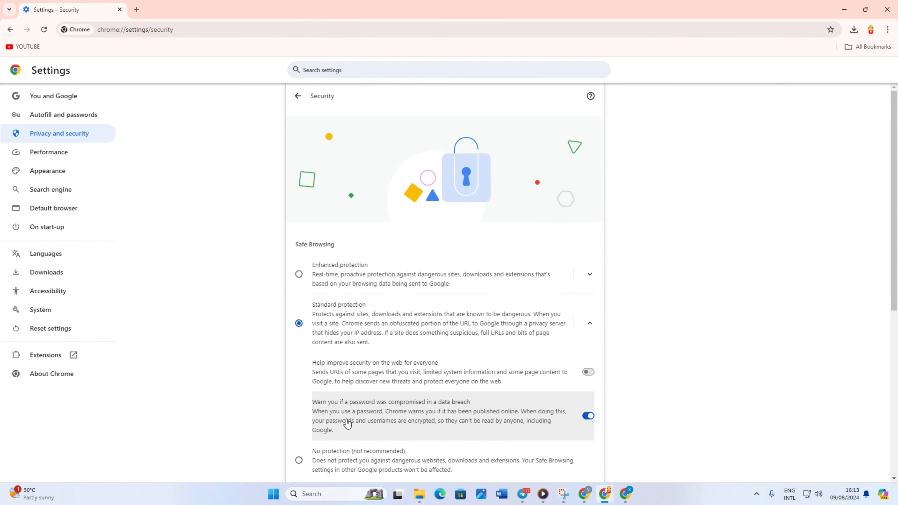
{"action": "scroll", "scroll_direction": "down", "scroll_amount": 3}
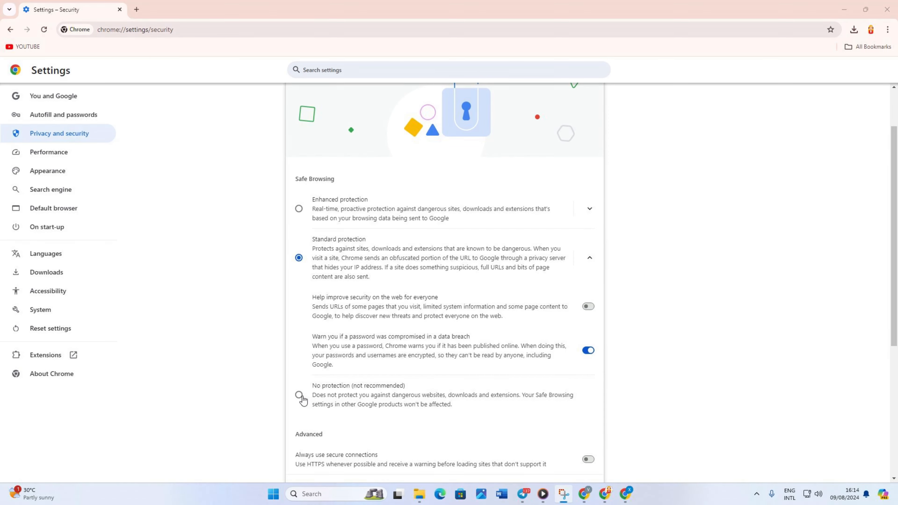
{"action": "left_click", "coordinate": [298, 397]}
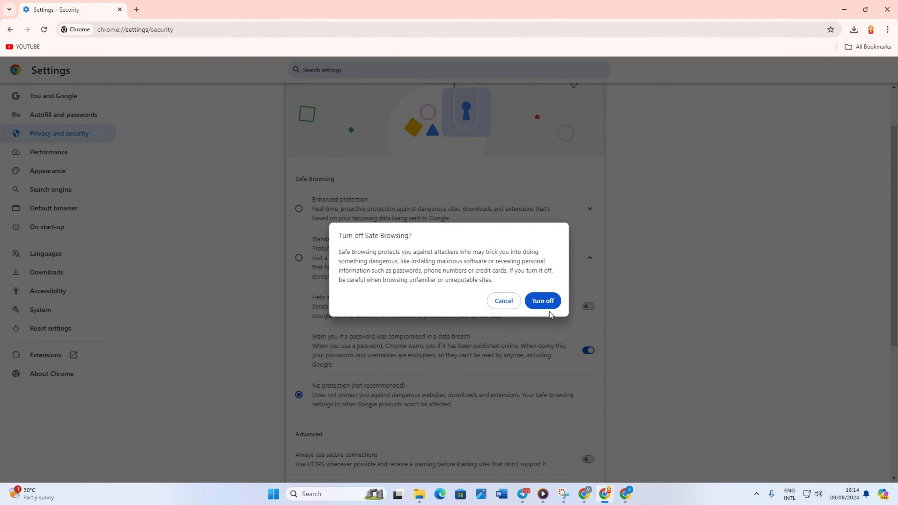
{"action": "left_click", "coordinate": [541, 302]}
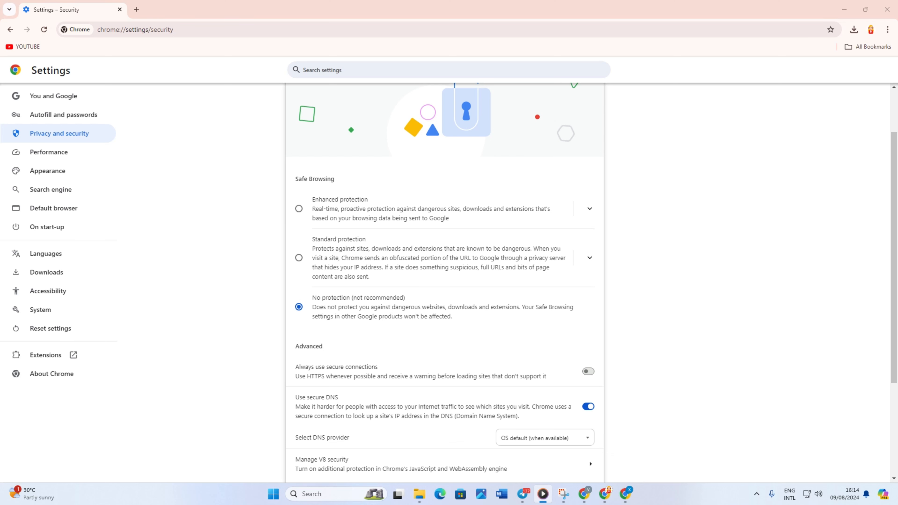
{"action": "mouse_move", "coordinate": [402, 25]}
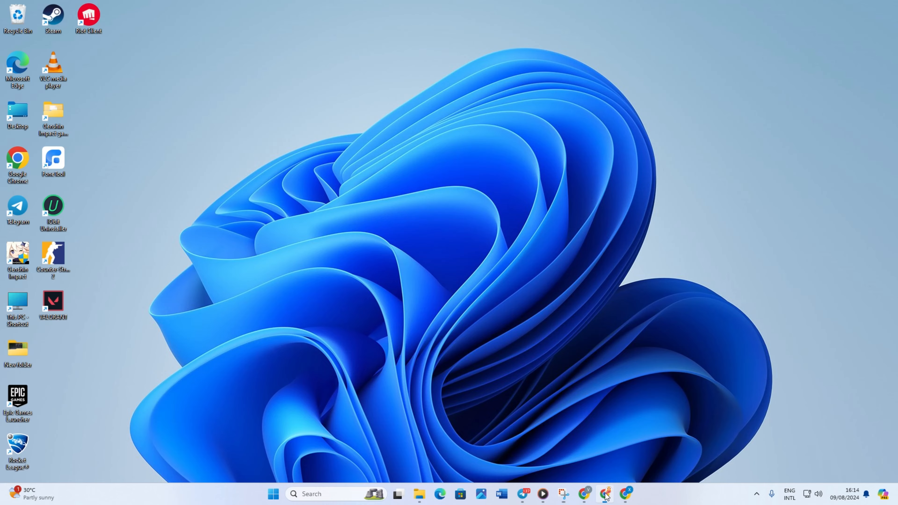
Reopen Chrome's settings menu for the reset, then minimize Chrome to the desktop
{"action": "left_click", "coordinate": [604, 494]}
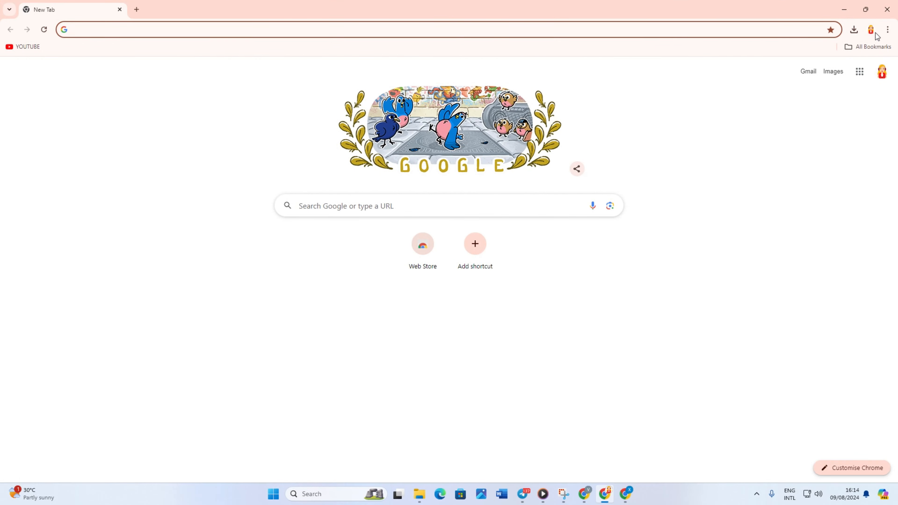
{"action": "left_click", "coordinate": [887, 30]}
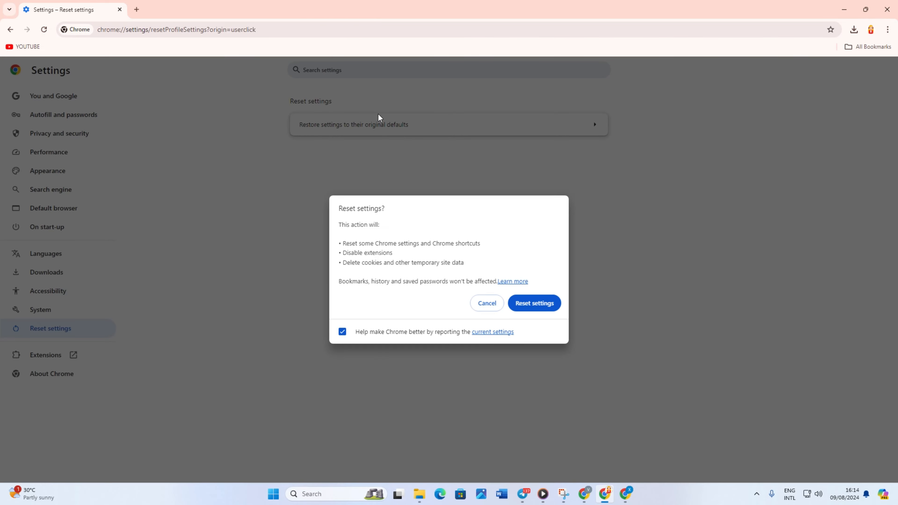
{"action": "mouse_move", "coordinate": [528, 319]}
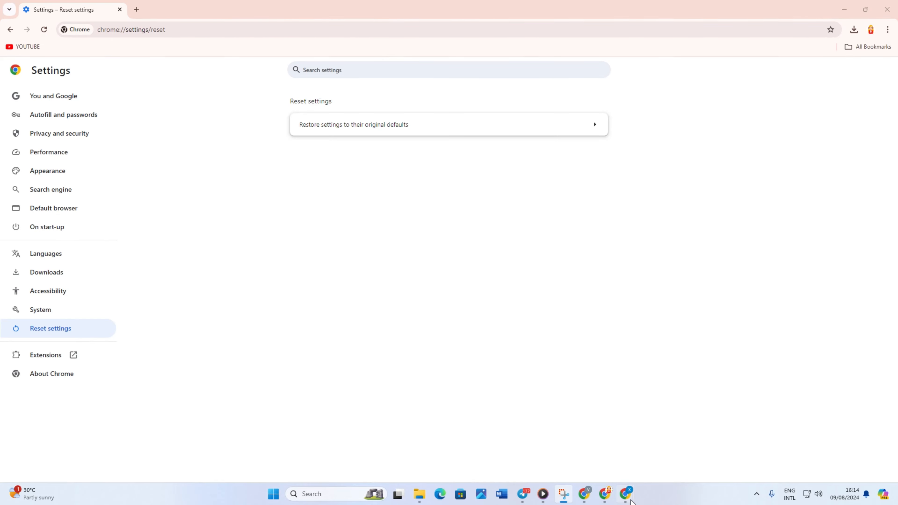
{"action": "left_click", "coordinate": [843, 9]}
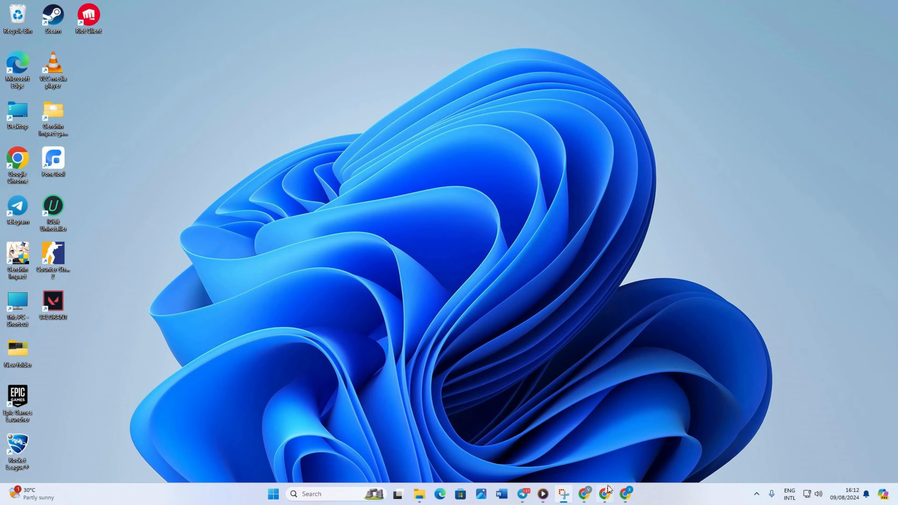